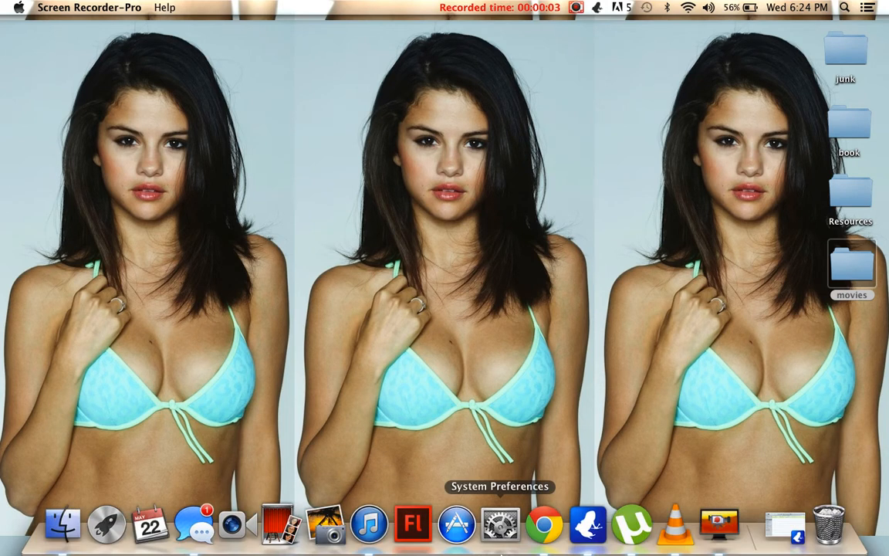
pyautogui.moveTo(588, 524)
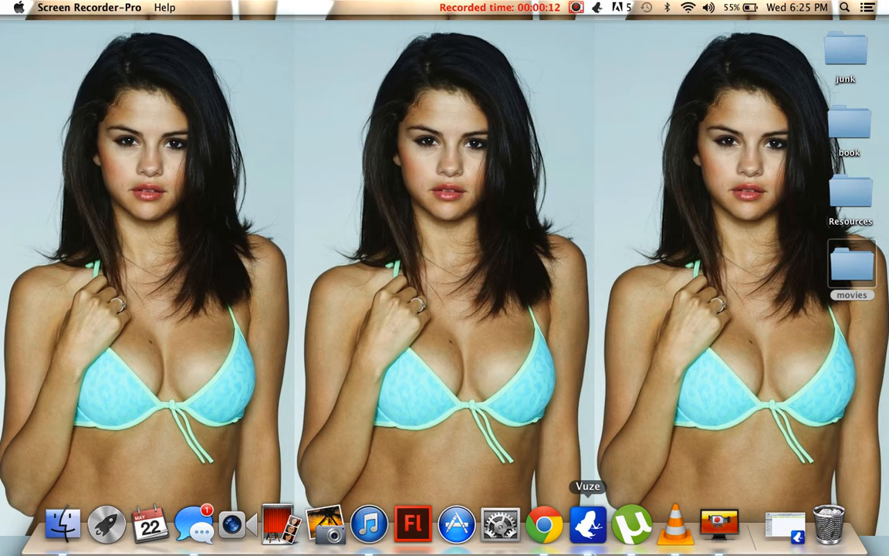
pyautogui.moveTo(608, 540)
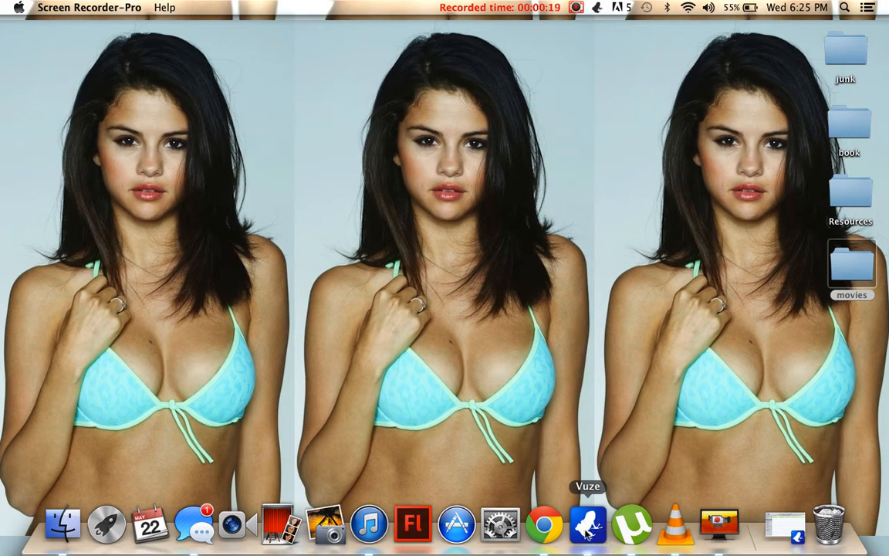
# Step: Launch the Vuze torrent client from the Dock
pyautogui.click(588, 523)
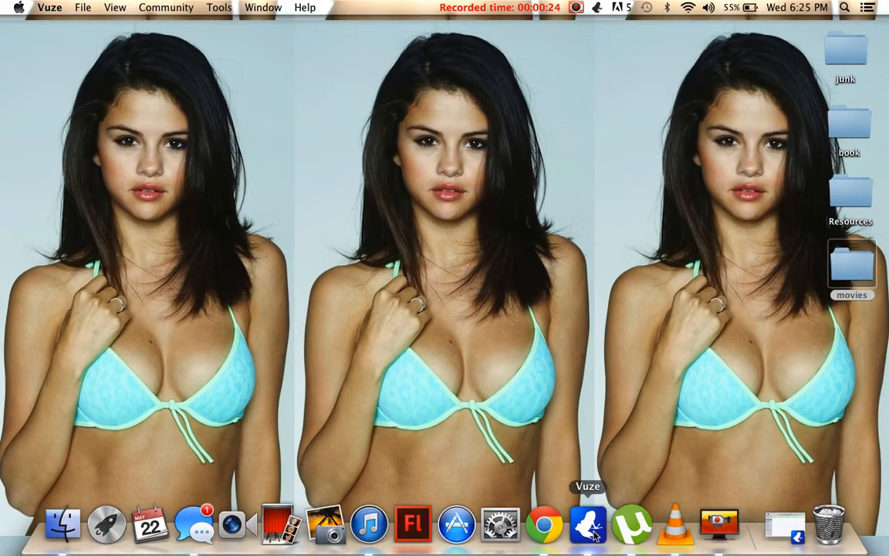
# Step: Open Chrome and run a Google search for 'vuze'
pyautogui.click(542, 525)
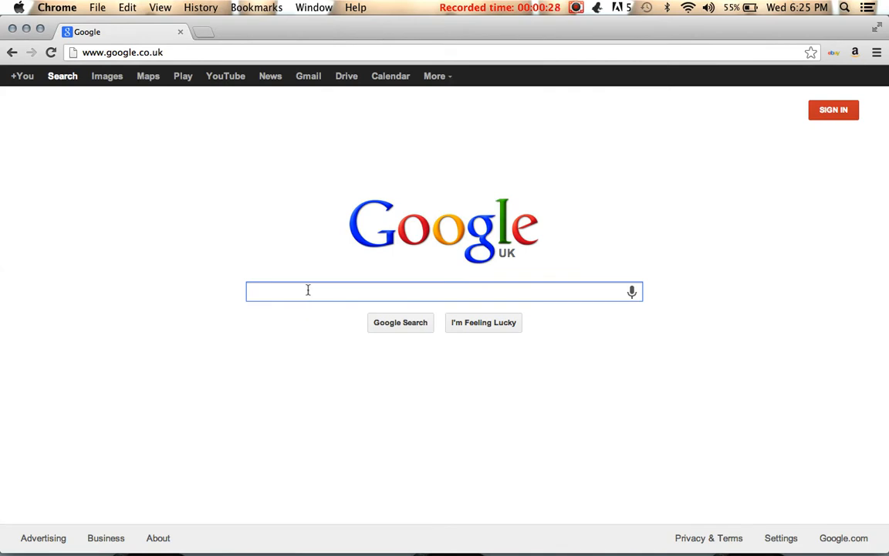
pyautogui.write('vuze')
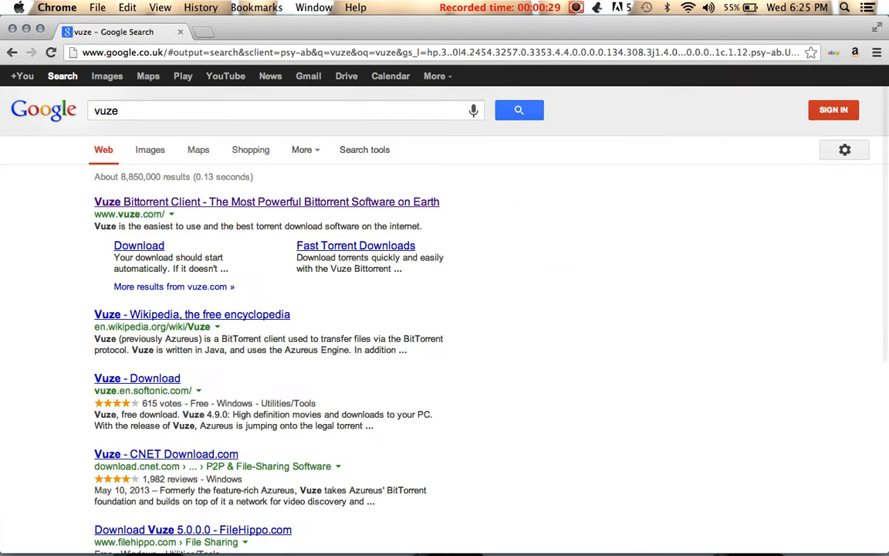
pyautogui.click(267, 202)
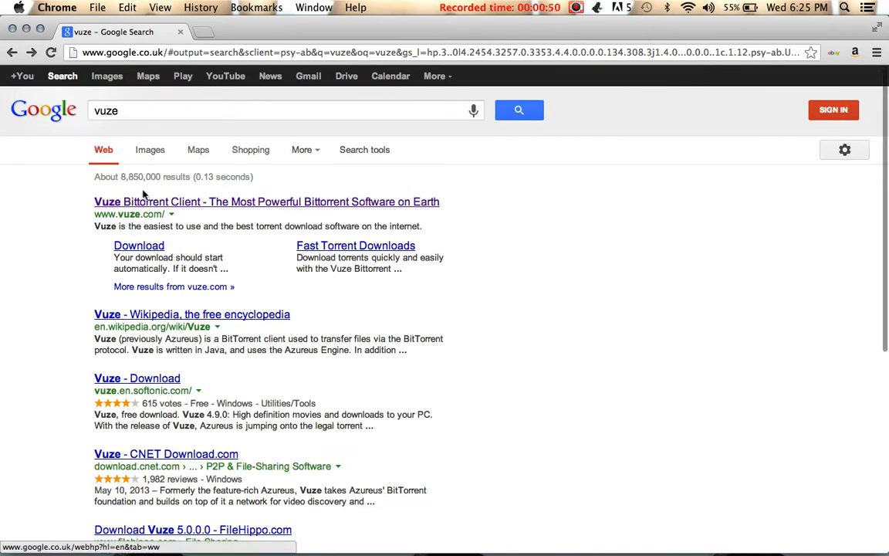
# Step: Visit the vuze.com download page, then minimize Chrome to reveal the desktop
pyautogui.click(266, 201)
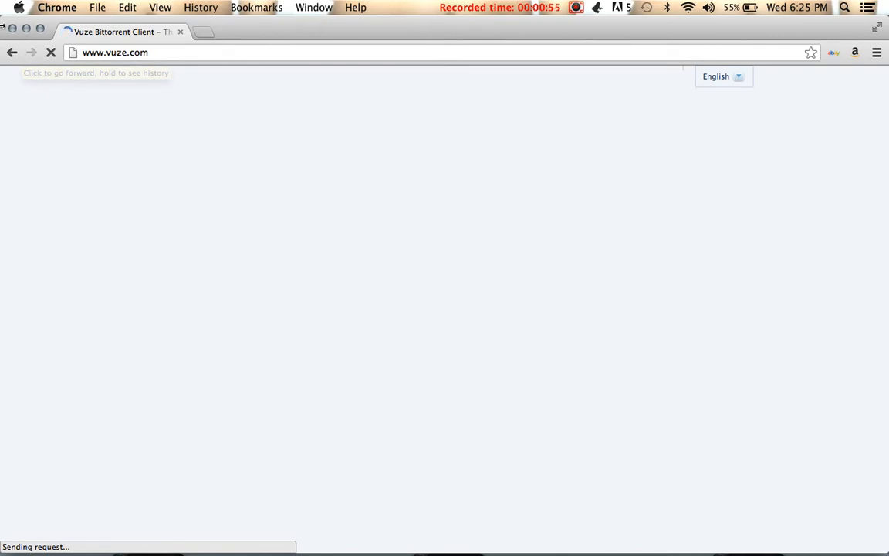
pyautogui.moveTo(13, 67)
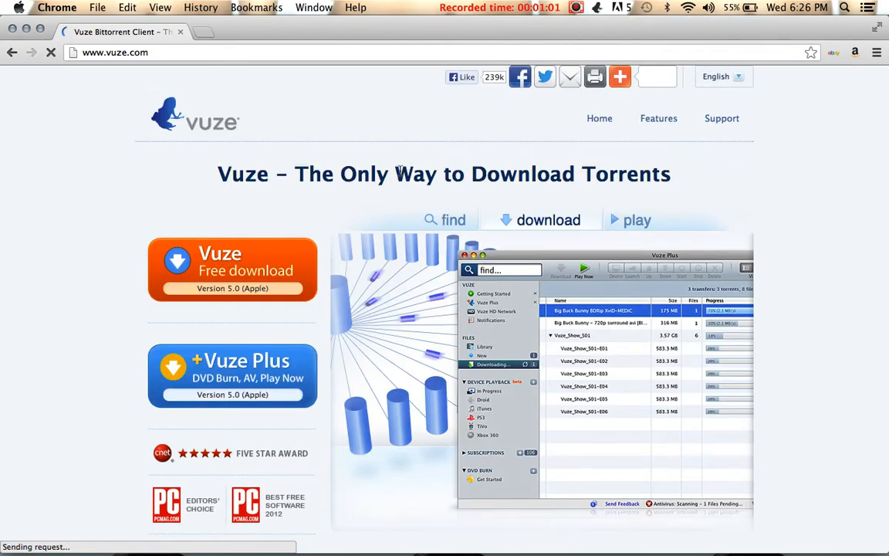
pyautogui.click(232, 269)
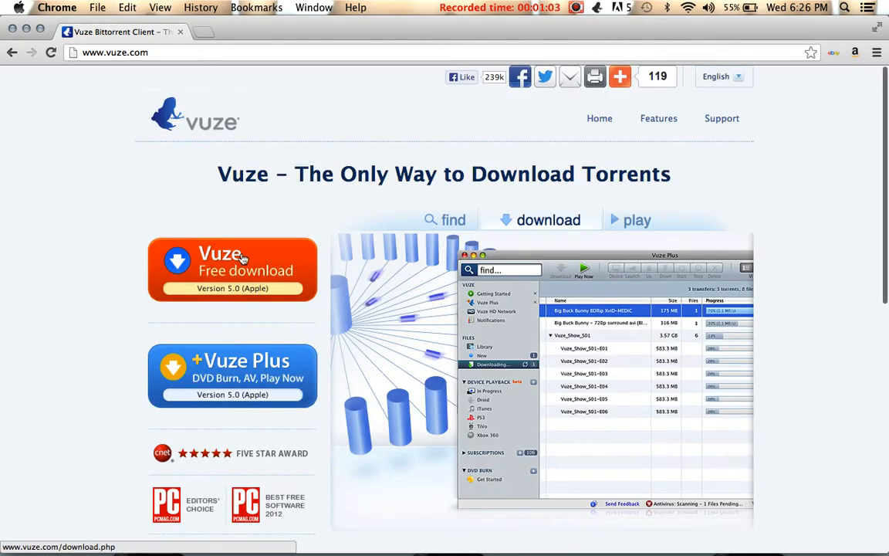
pyautogui.click(637, 220)
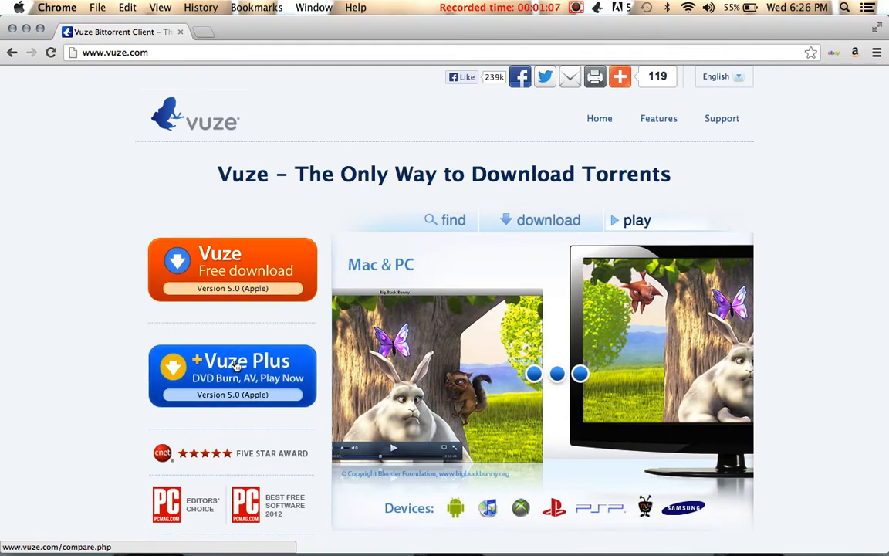
pyautogui.click(453, 220)
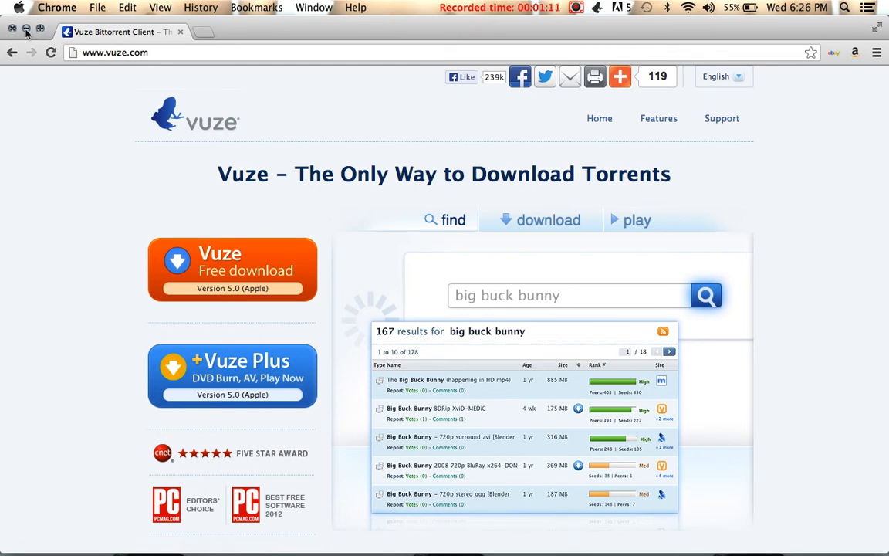
pyautogui.click(548, 220)
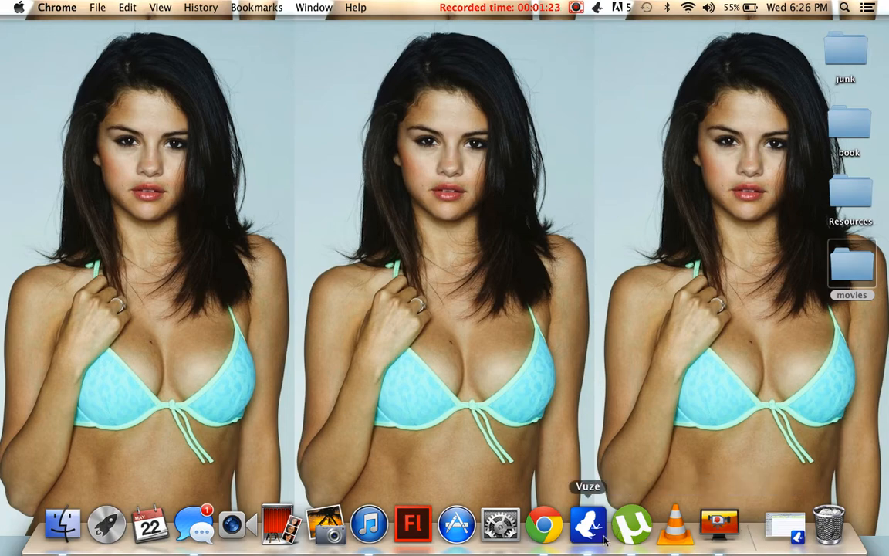
# Step: Reopen Chrome, search Google for 'torrentz' and open the Torrentz site
pyautogui.click(542, 524)
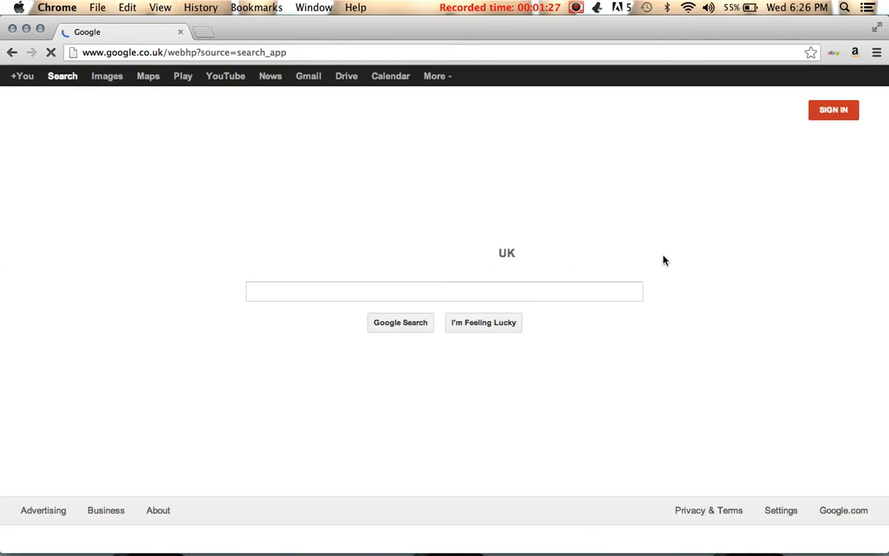
pyautogui.write('to')
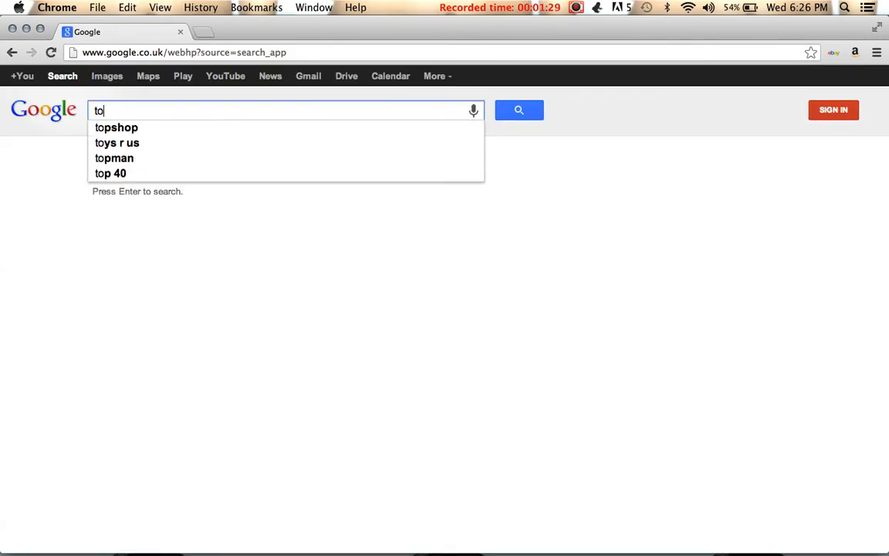
pyautogui.write('torrentz')
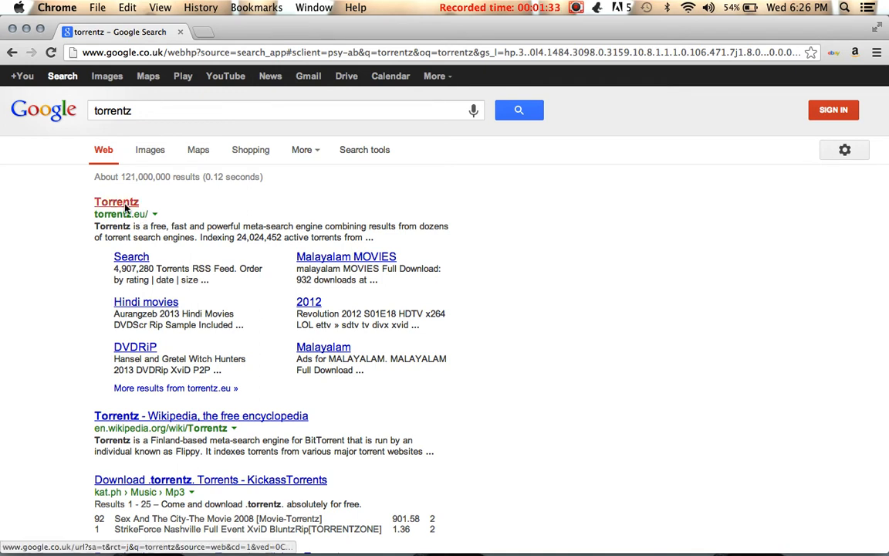
pyautogui.click(116, 202)
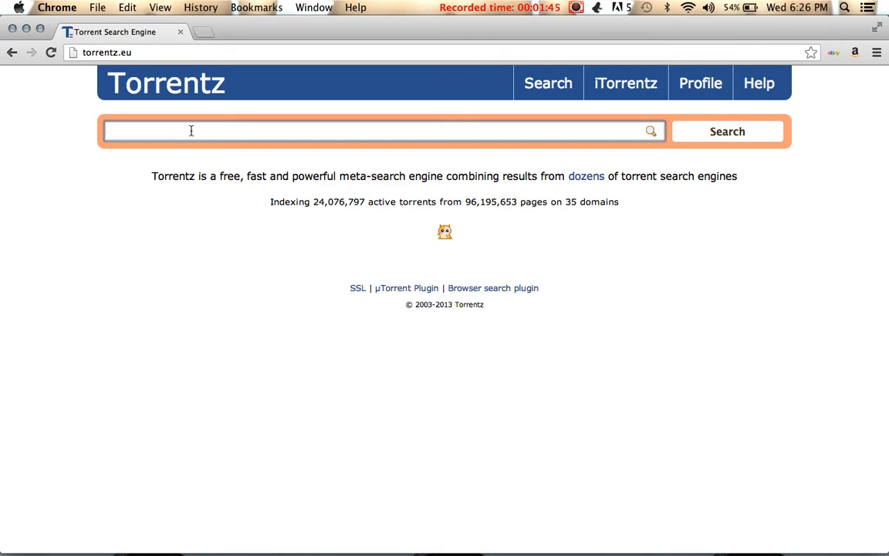
# Step: Search Torrentz for 'the butterfly effect' and scroll through the 229 results
pyautogui.write('the bu')
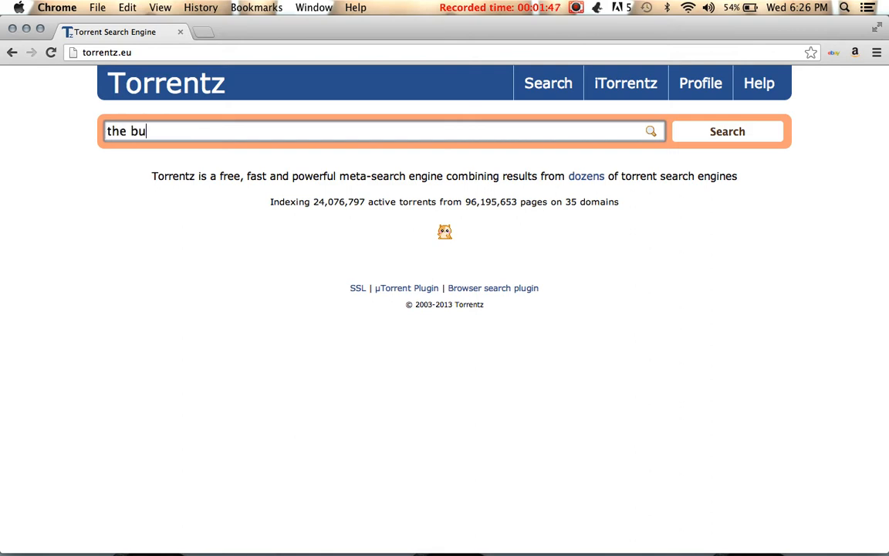
pyautogui.write('ttr')
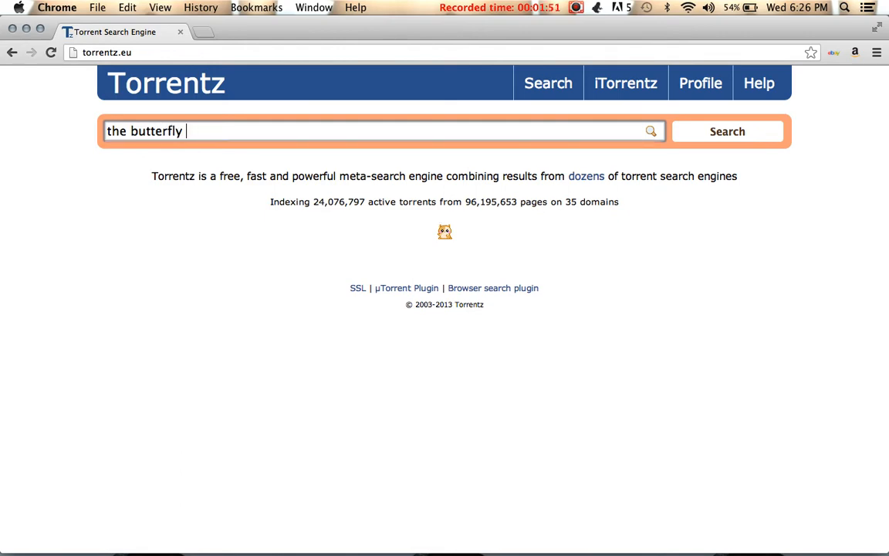
pyautogui.write('effect')
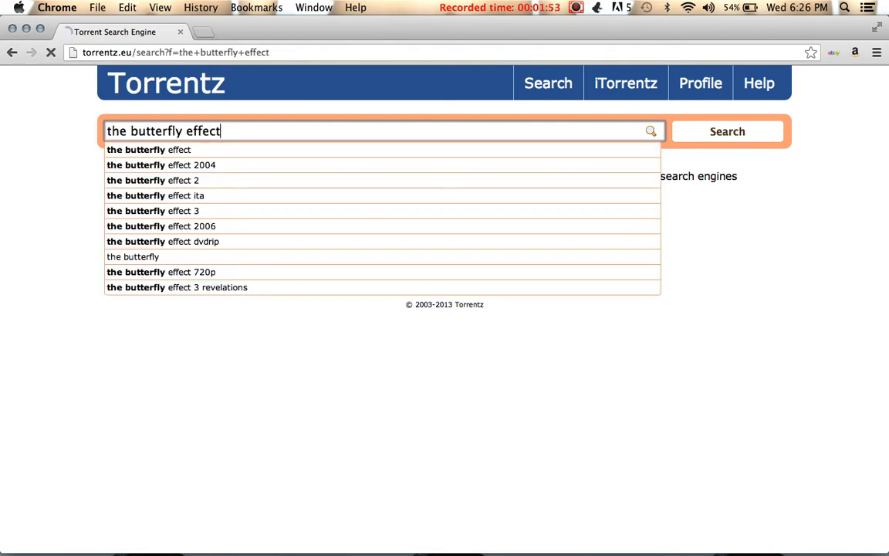
pyautogui.click(726, 131)
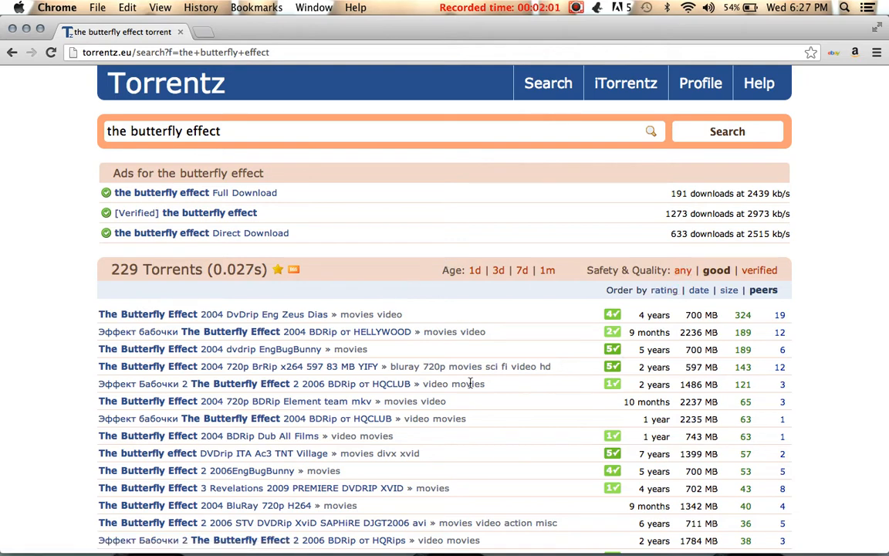
pyautogui.scroll(-3)
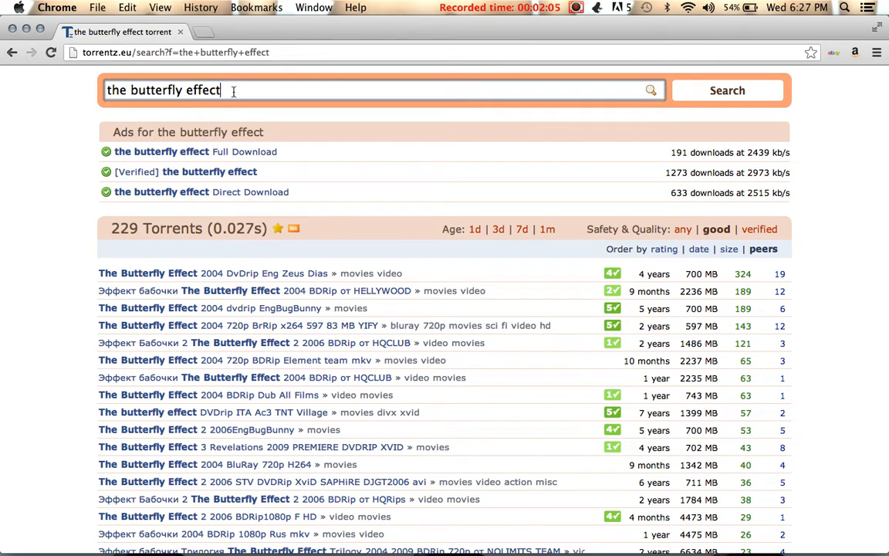
# Step: Sort the Butterfly Effect results by rating and open the pirateproxy.net listing
pyautogui.write('movie')
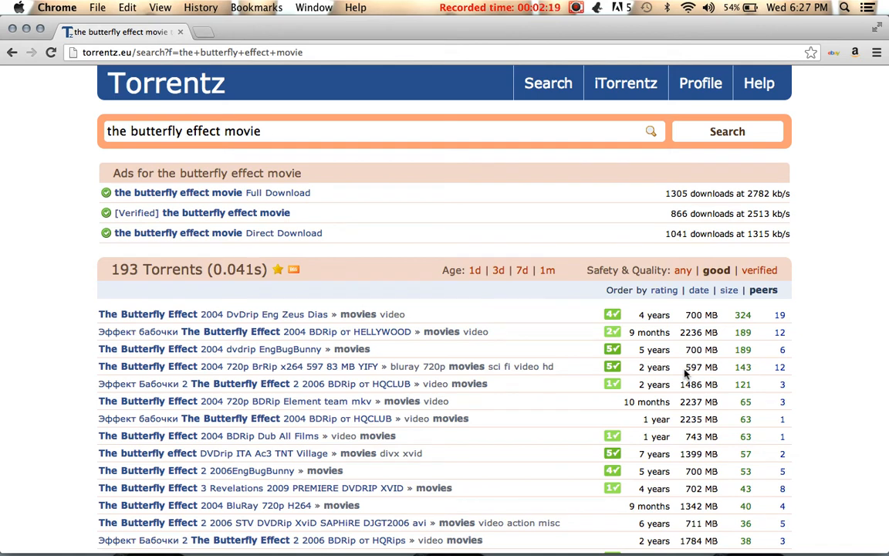
pyautogui.moveTo(714, 310)
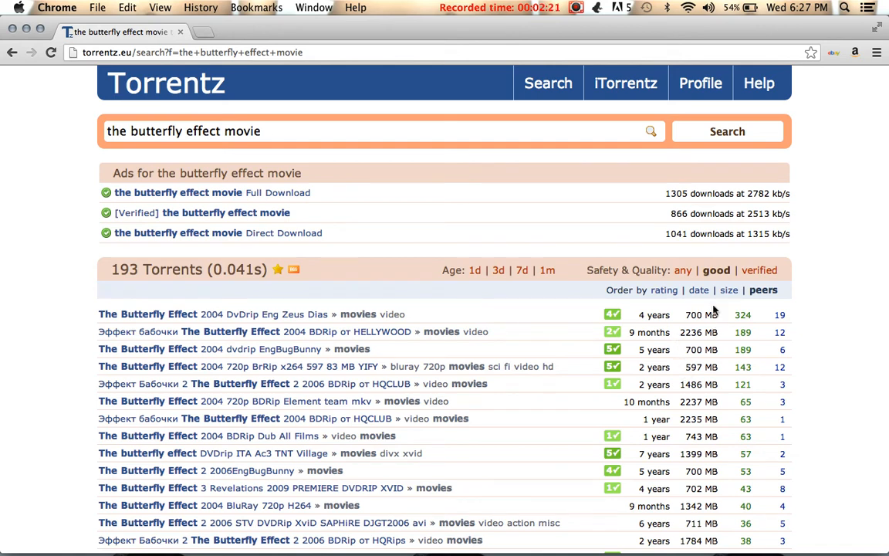
pyautogui.click(666, 289)
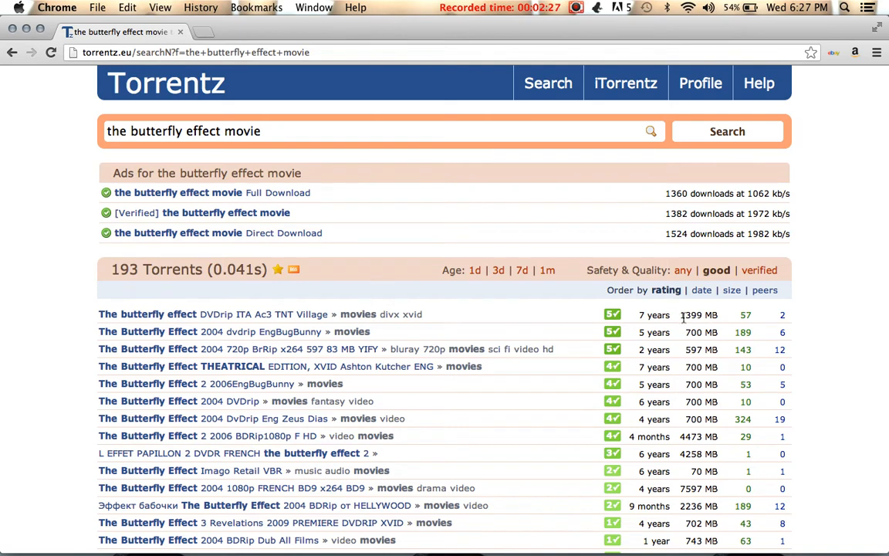
pyautogui.moveTo(748, 316)
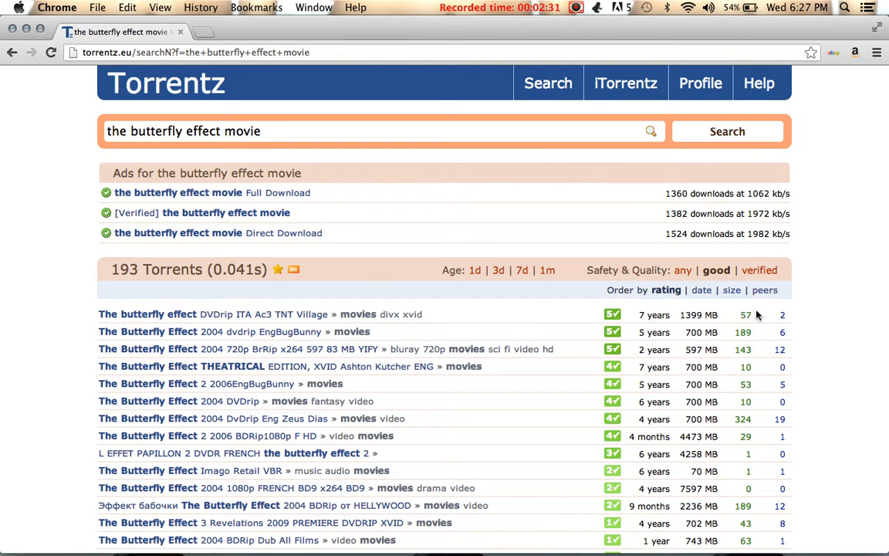
pyautogui.scroll(-3)
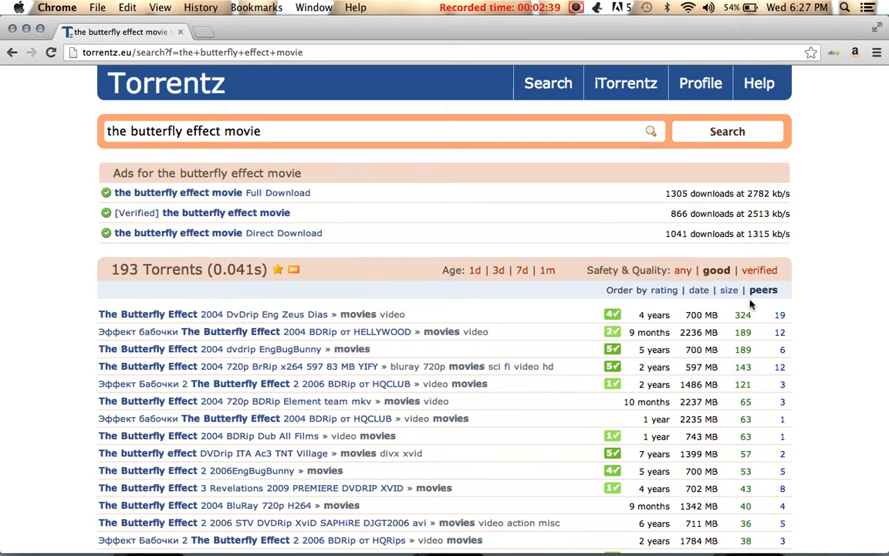
pyautogui.moveTo(740, 314)
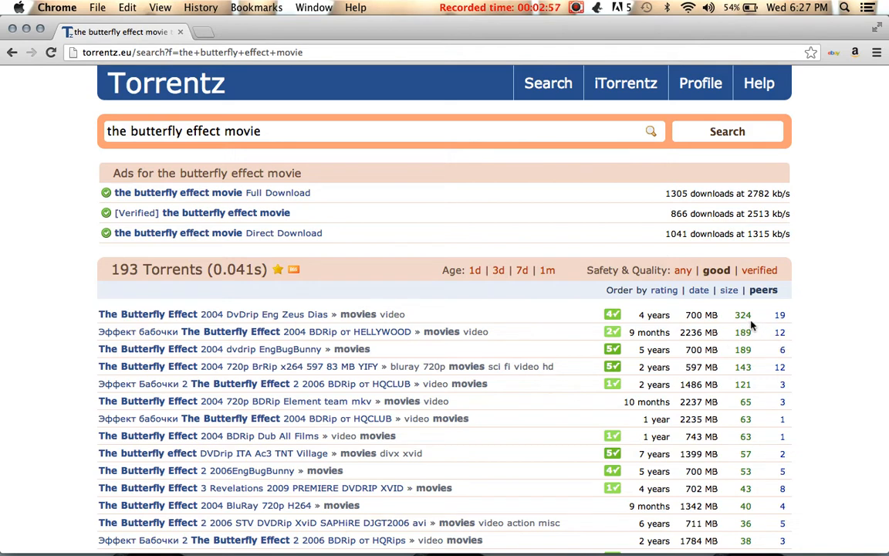
pyautogui.moveTo(344, 311)
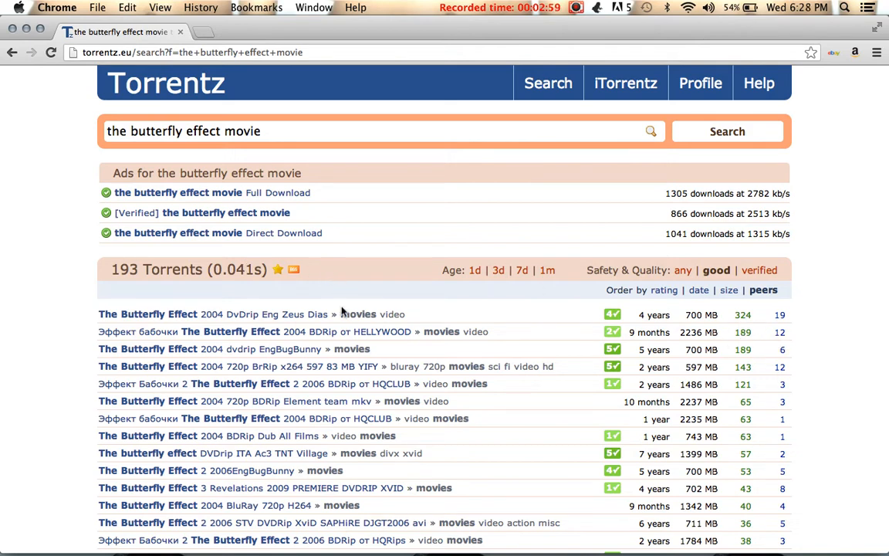
pyautogui.moveTo(274, 312)
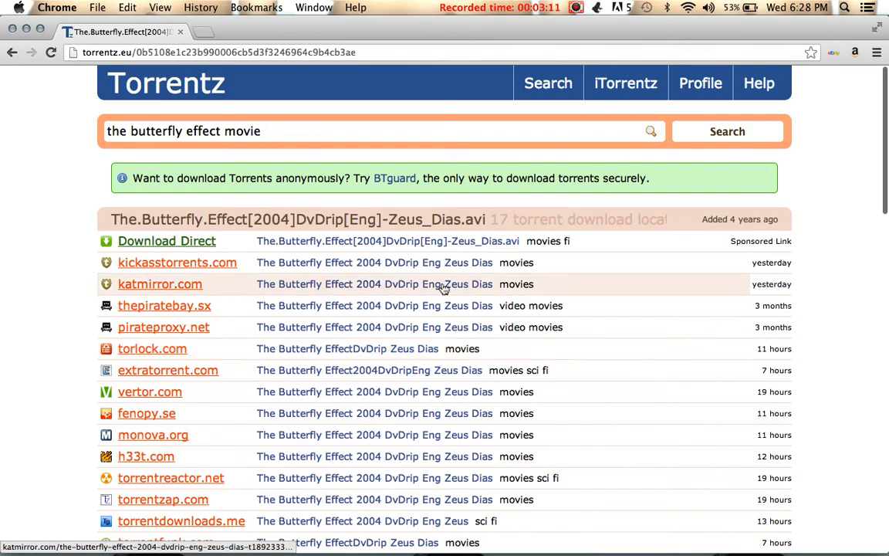
pyautogui.scroll(-3)
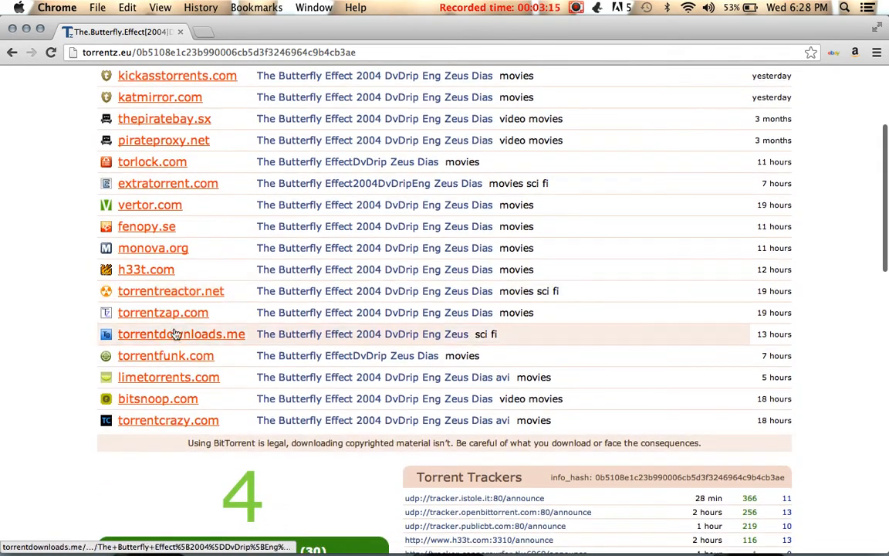
pyautogui.scroll(3)
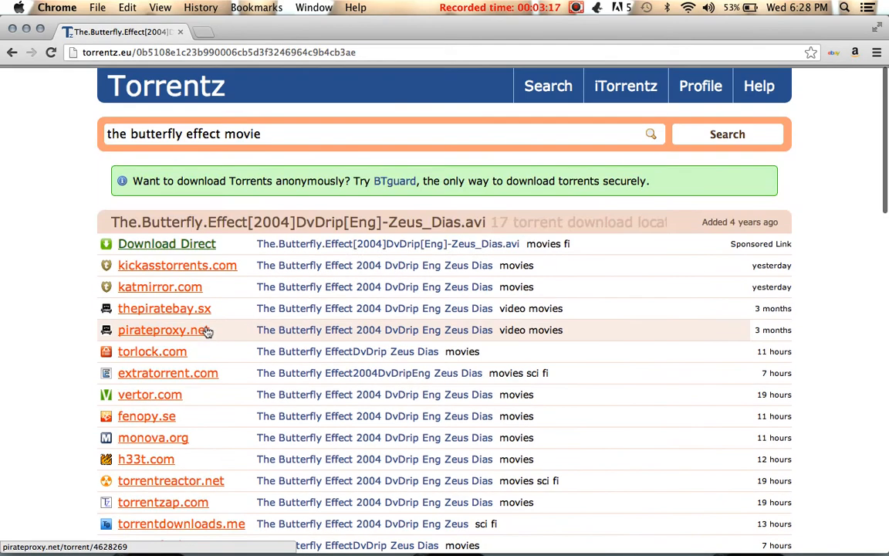
pyautogui.click(182, 523)
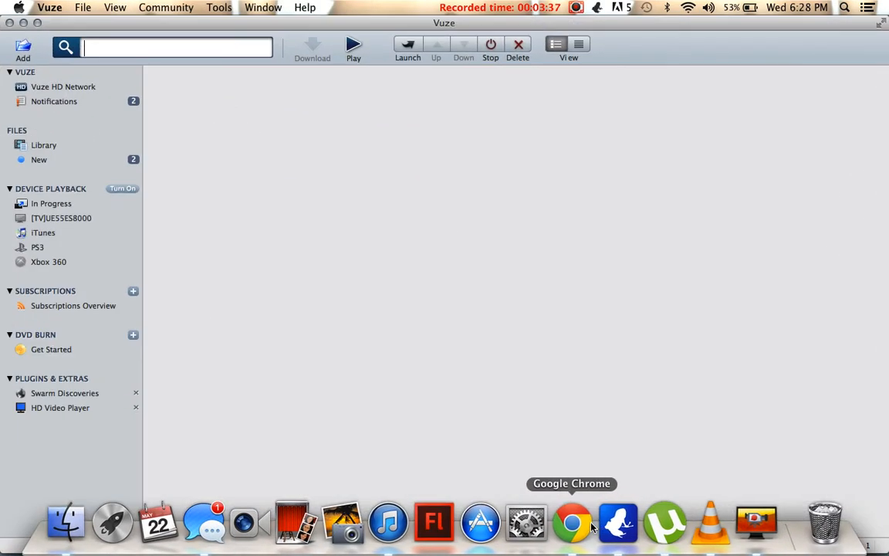
pyautogui.moveTo(617, 521)
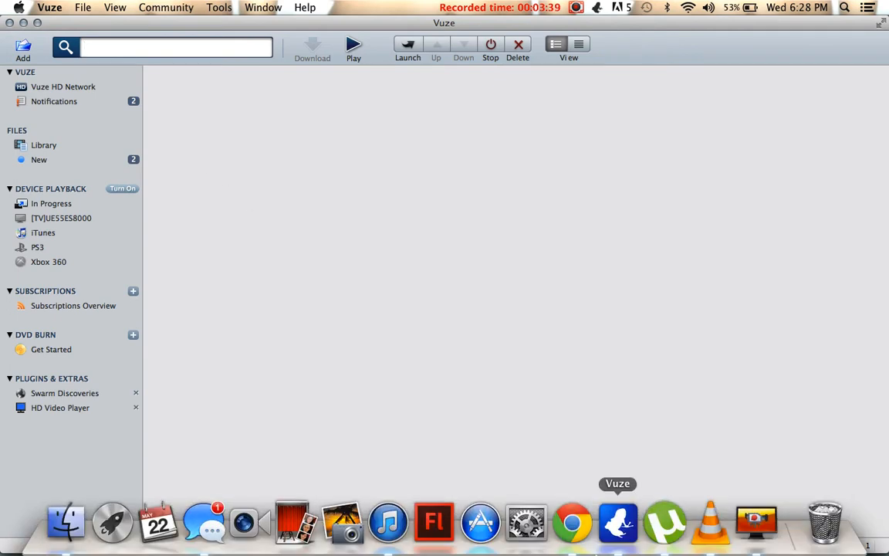
pyautogui.moveTo(664, 520)
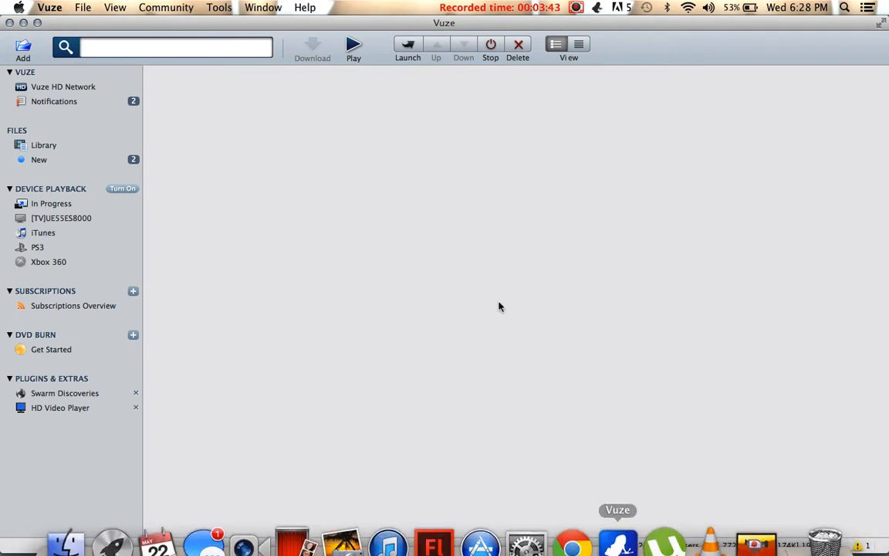
# Step: Focus Vuze, view New, then switch to Library listing all 12 torrents
pyautogui.click(39, 159)
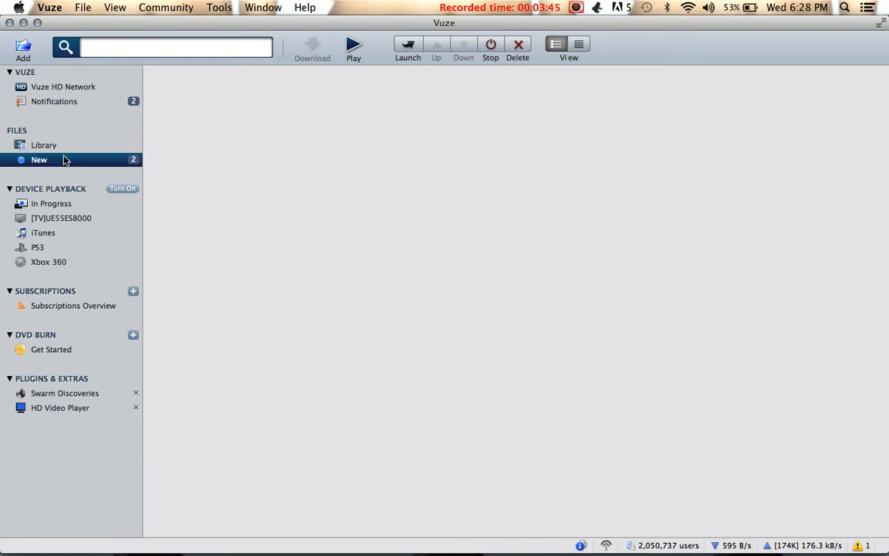
pyautogui.click(39, 159)
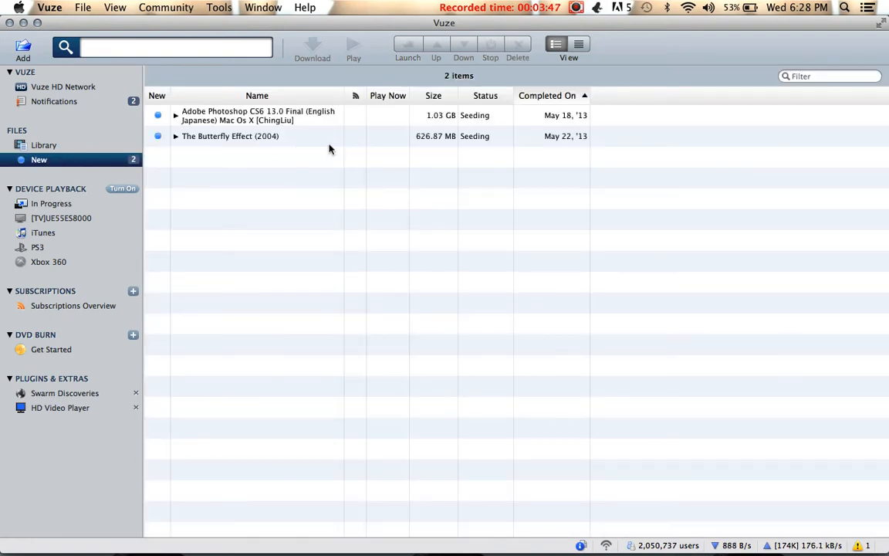
pyautogui.click(44, 145)
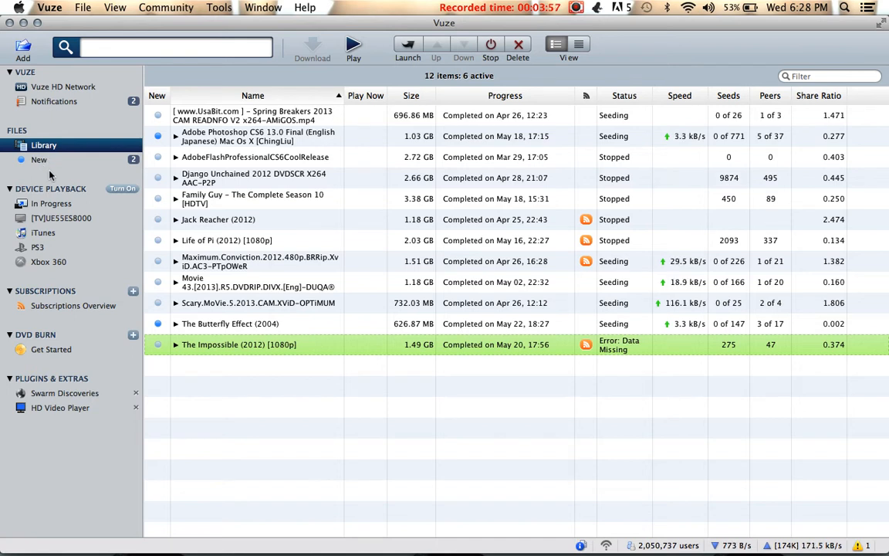
# Step: Under New, select The Butterfly Effect (2004) and double-click it to play
pyautogui.click(39, 160)
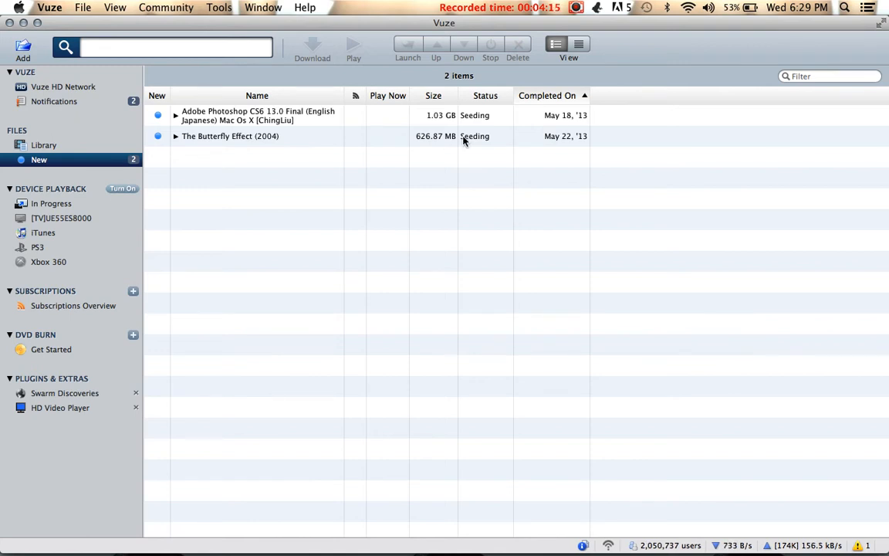
pyautogui.moveTo(327, 148)
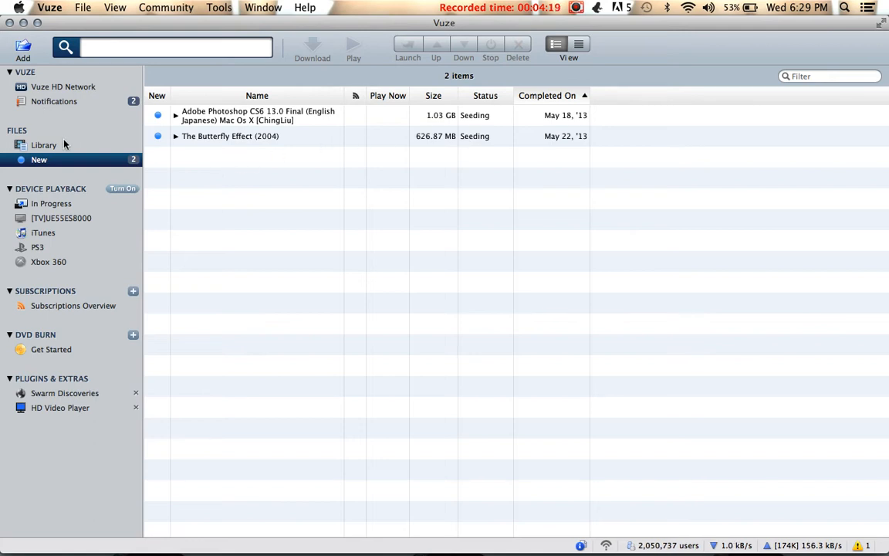
pyautogui.moveTo(55, 154)
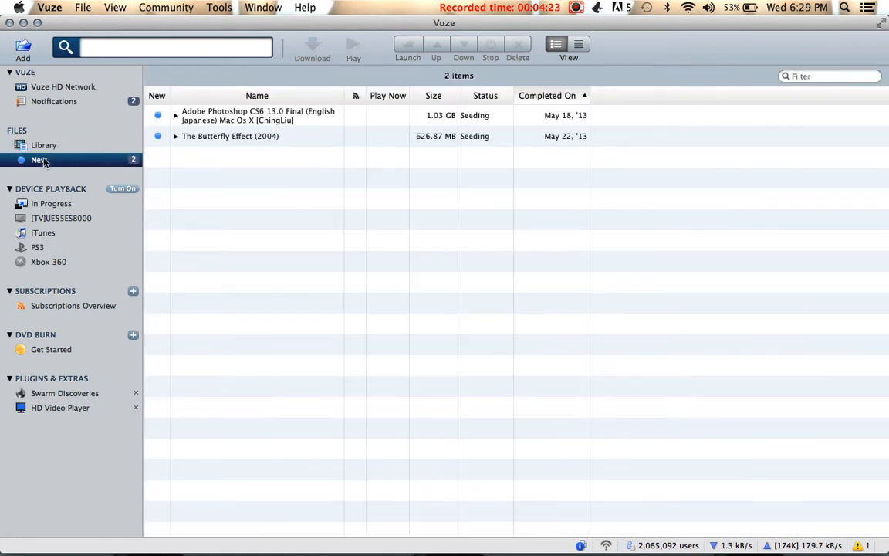
pyautogui.click(230, 136)
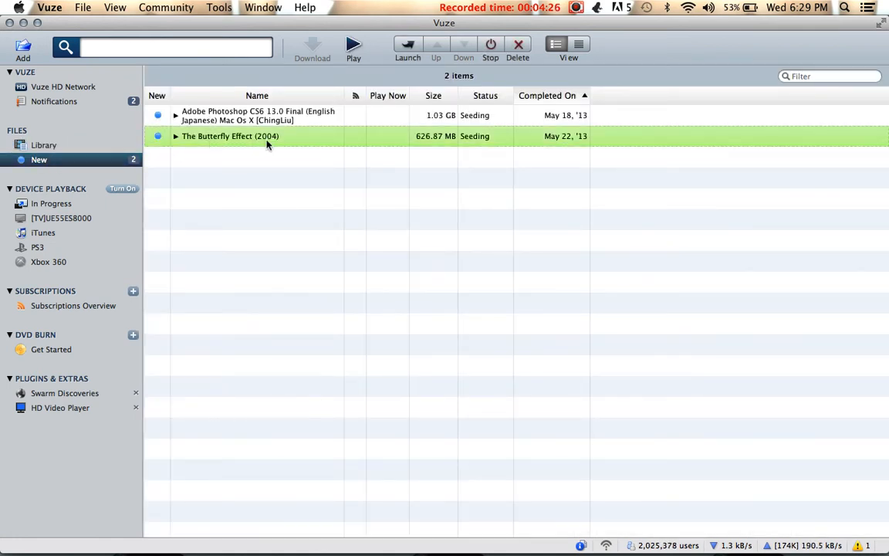
pyautogui.rightClick(230, 136)
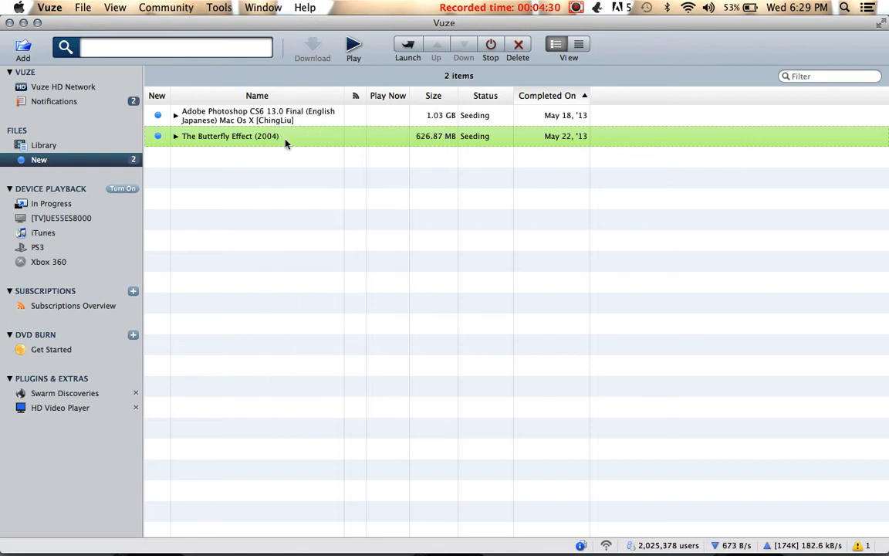
pyautogui.doubleClick(230, 136)
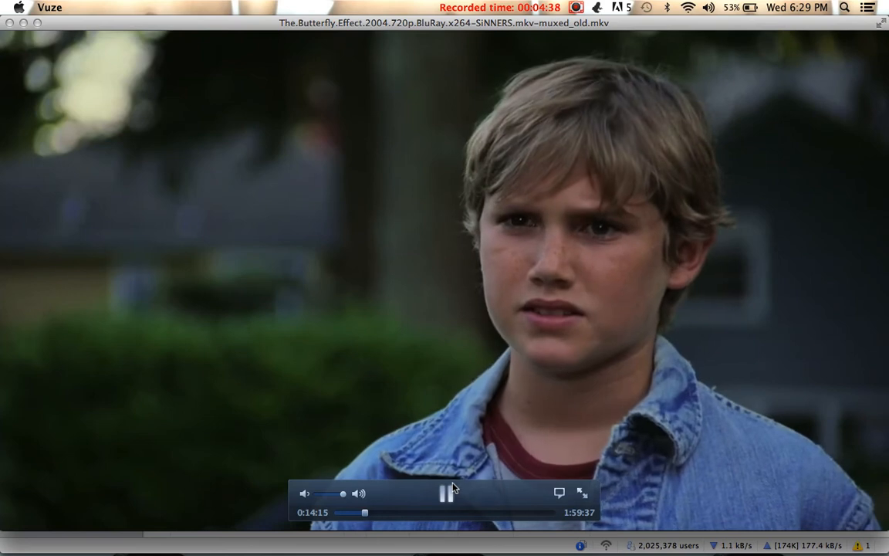
# Step: Drag the Vuze player's playback bar to move through the film
pyautogui.moveTo(364, 512); pyautogui.dragTo(417, 513)
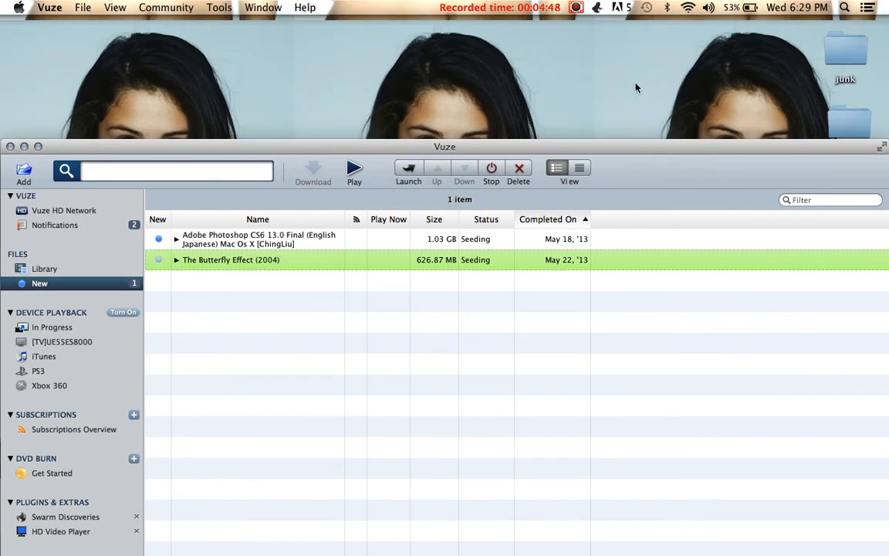
# Step: Open Downloads via Spotlight and scroll to the Butterfly Effect (2004) torrent file
pyautogui.write('downloads')
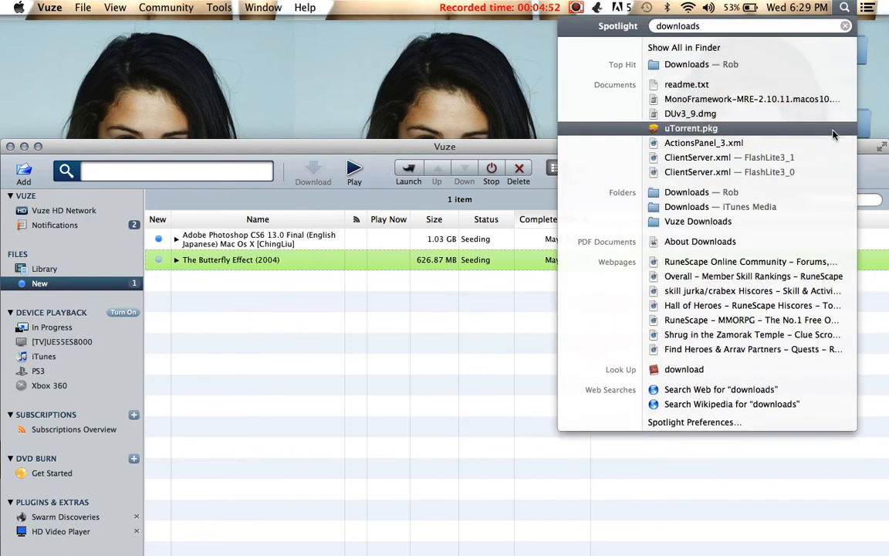
pyautogui.click(686, 65)
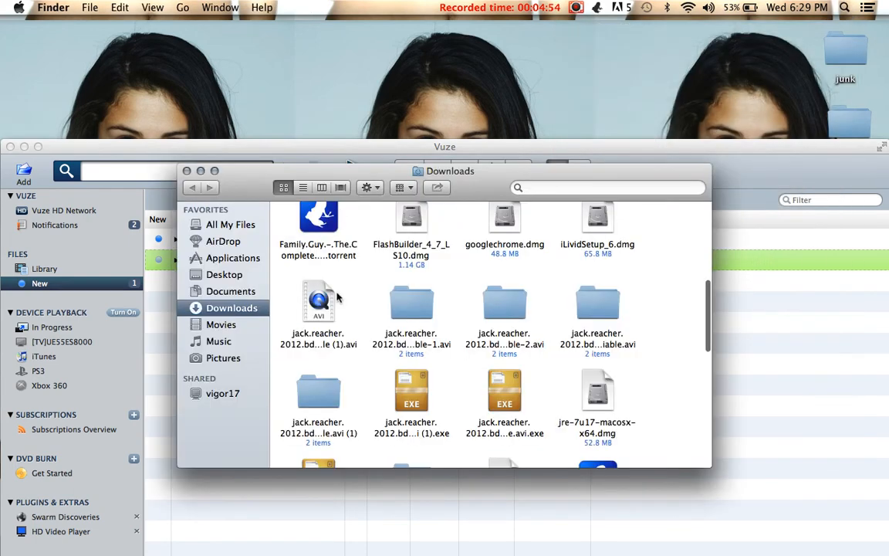
pyautogui.scroll(-3)
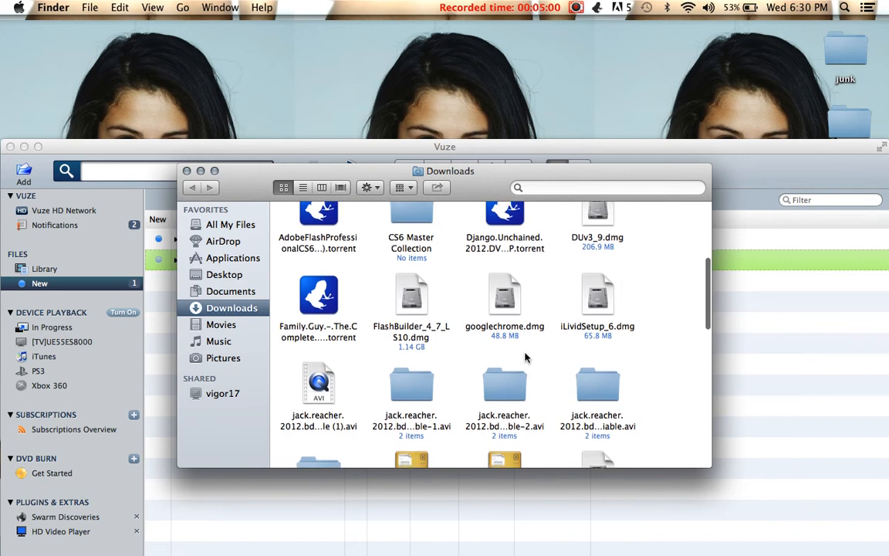
pyautogui.scroll(-3)
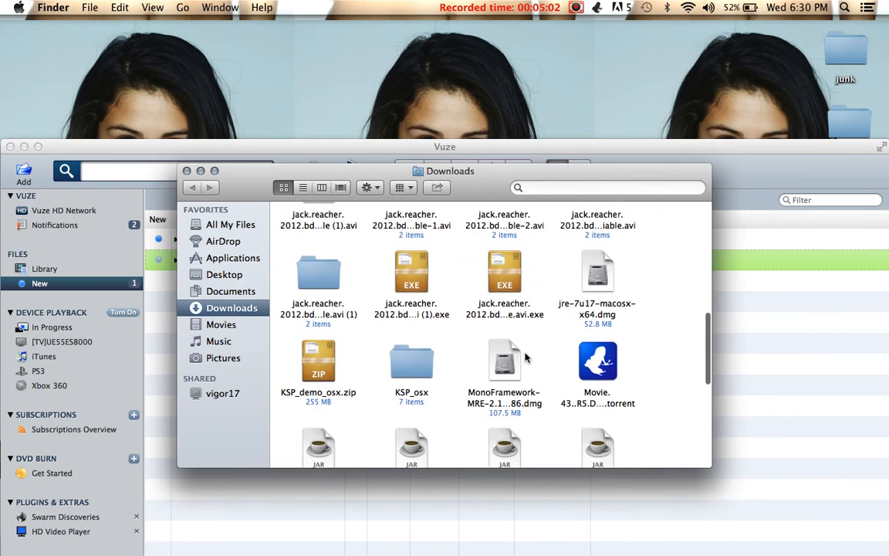
pyautogui.scroll(-3)
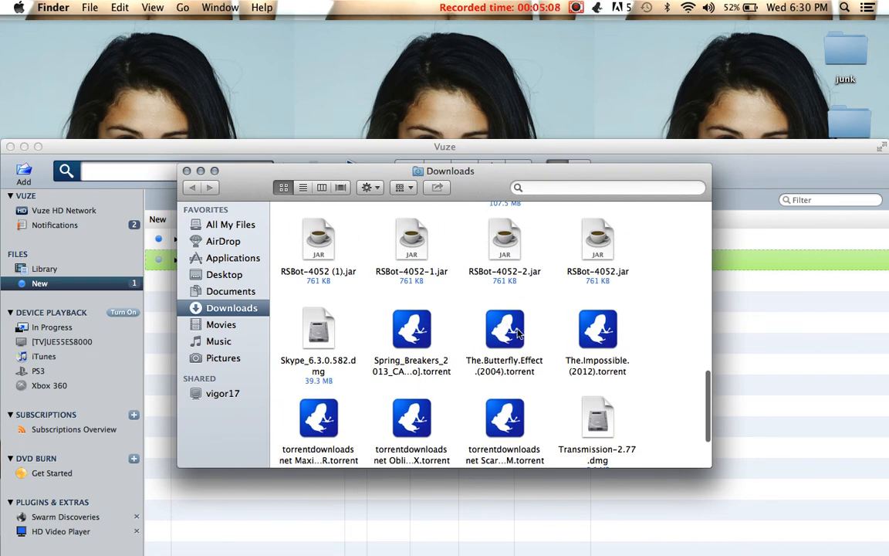
pyautogui.scroll(-3)
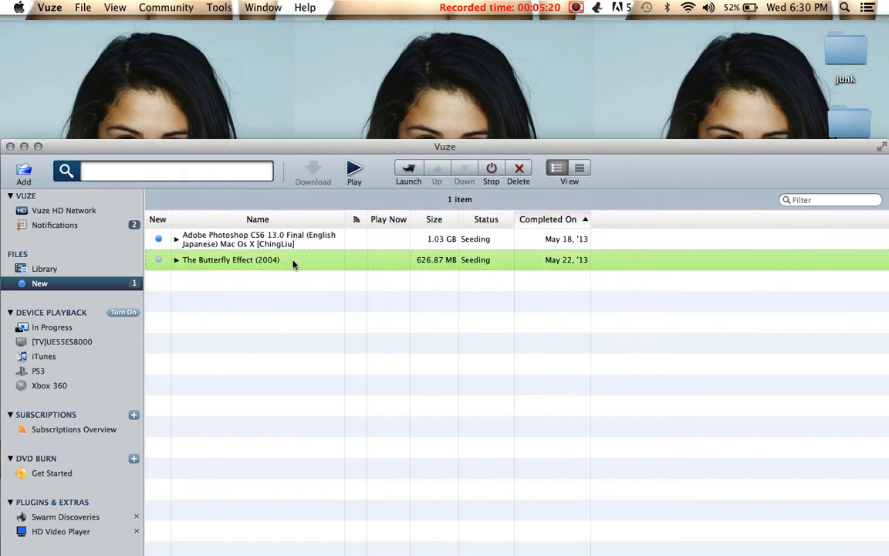
pyautogui.moveTo(331, 104)
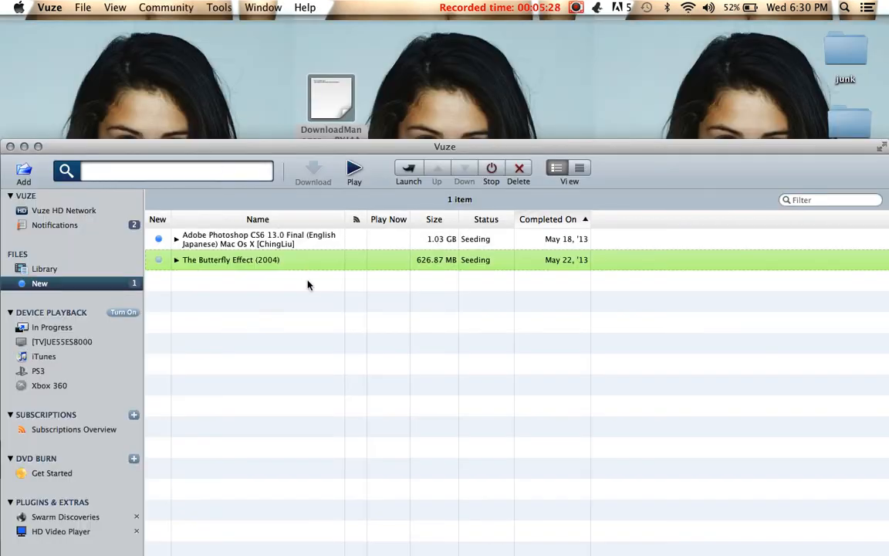
pyautogui.moveTo(390, 221)
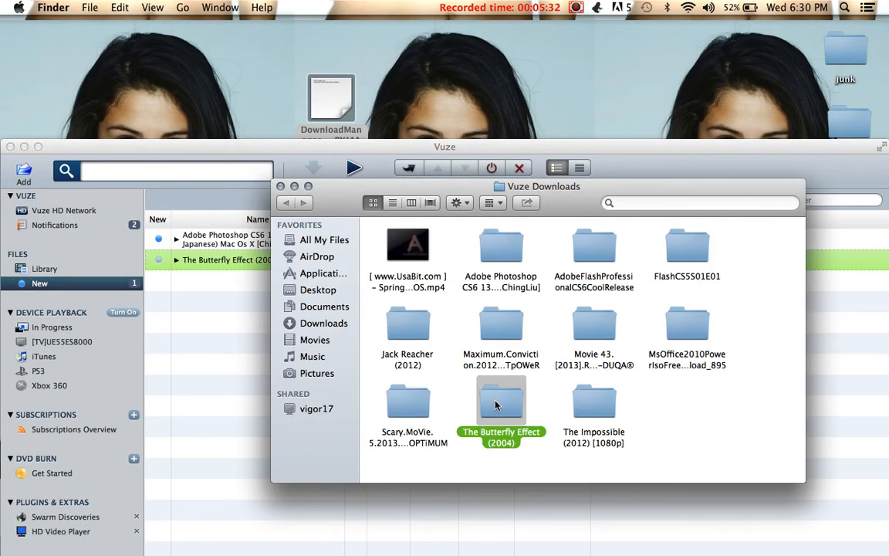
# Step: Open The Butterfly Effect (2004) folder and launch its MKV film file in VLC
pyautogui.doubleClick(500, 401)
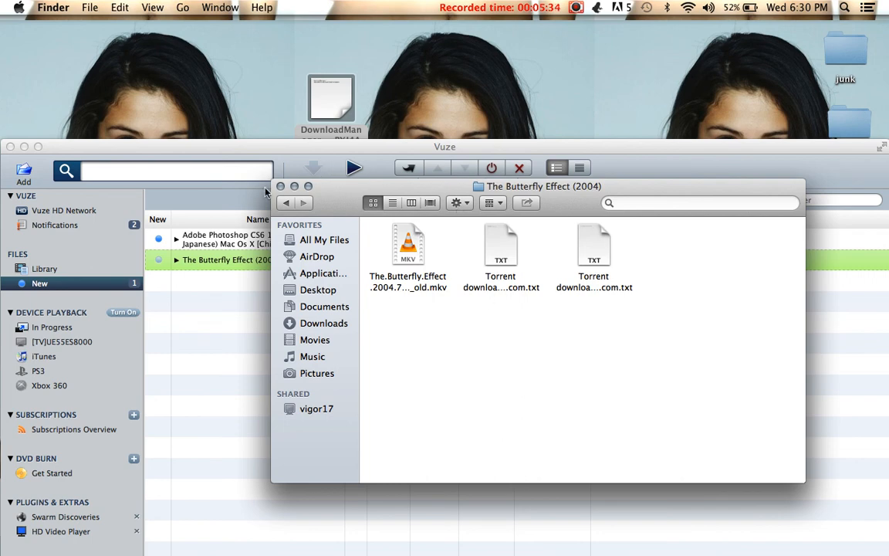
pyautogui.click(284, 202)
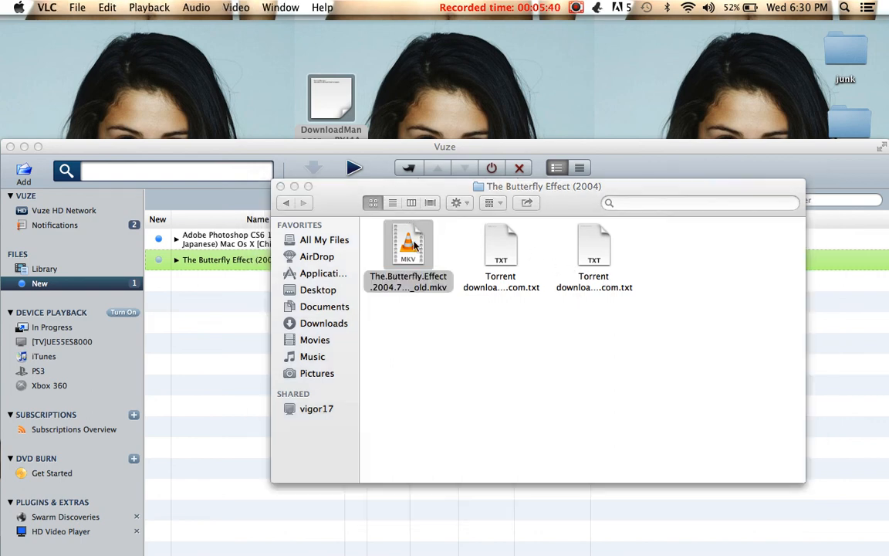
pyautogui.doubleClick(409, 244)
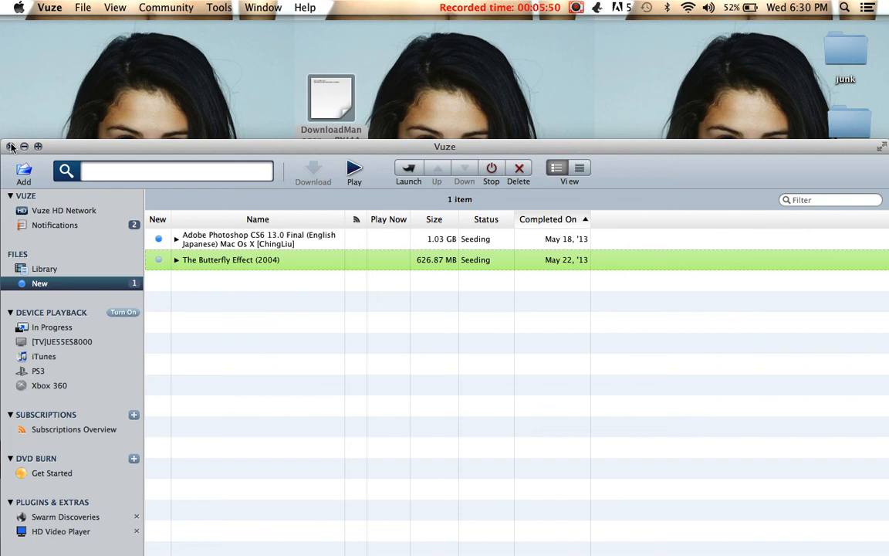
pyautogui.moveTo(119, 261)
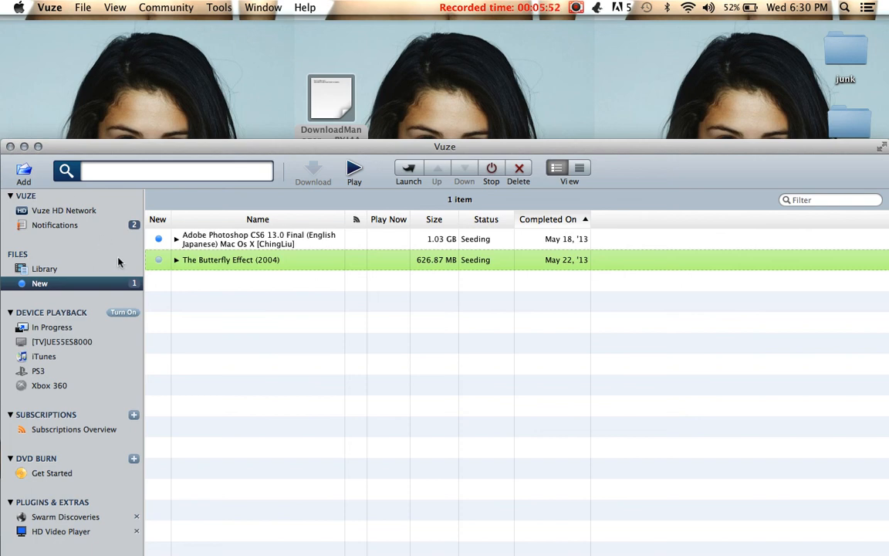